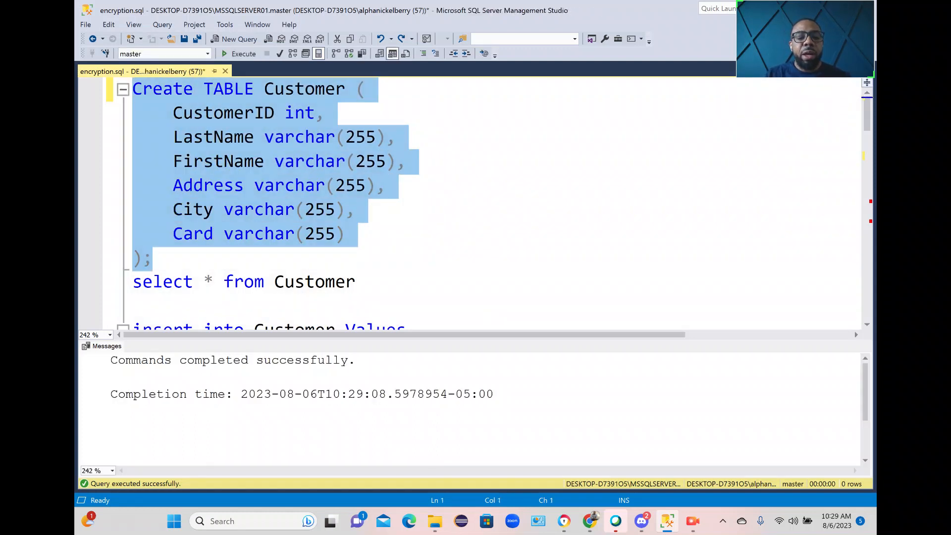
Run 'select * from Customer' to show the empty table's six column headings.
left_click(343, 234)
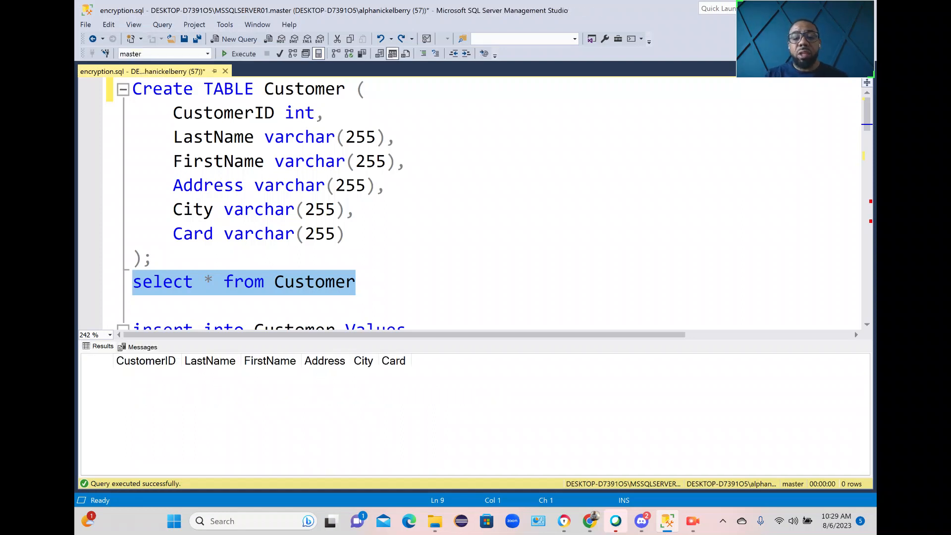
scroll("down", 3)
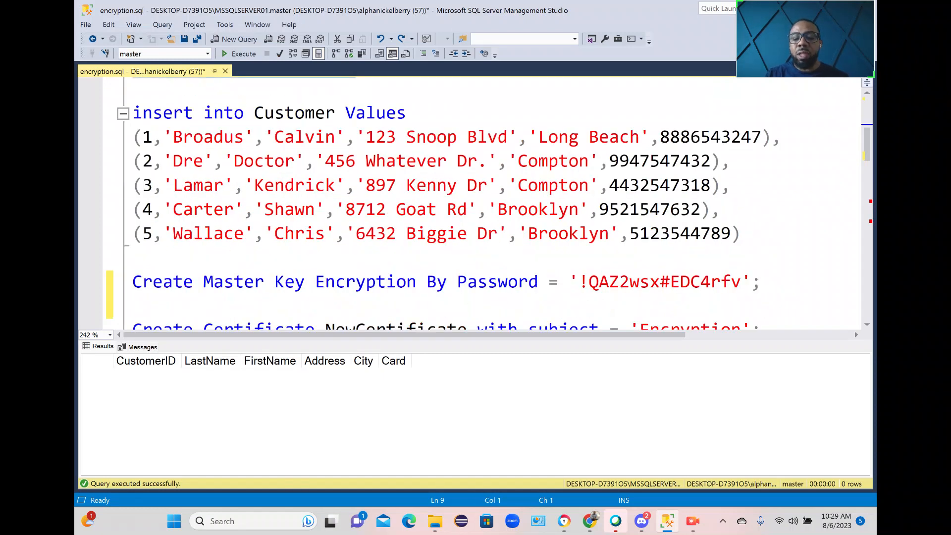
Select the INSERT INTO Customer VALUES statement holding the five customer records.
left_click_drag(132, 111, 739, 234)
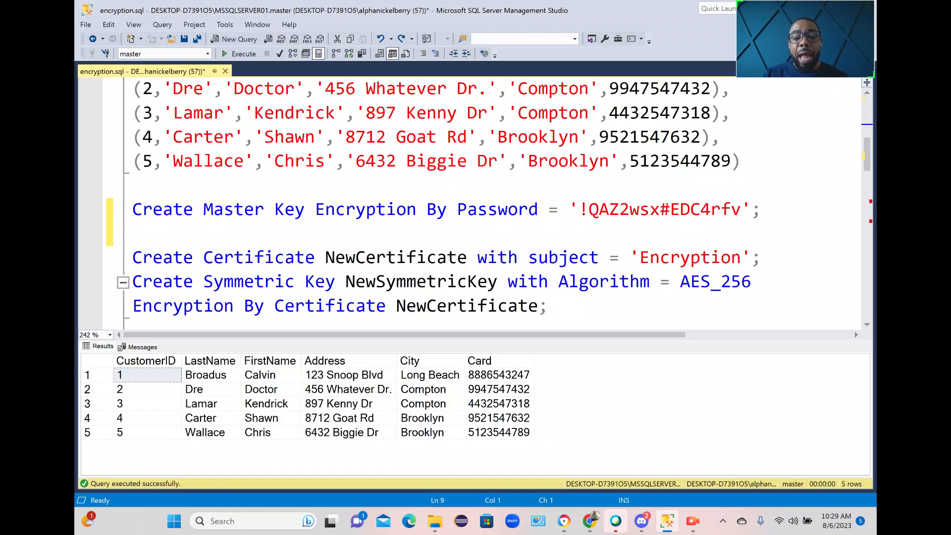
Select the CREATE MASTER KEY, then the CREATE CERTIFICATE and CREATE SYMMETRIC KEY statements.
left_click_drag(212, 209, 758, 209)
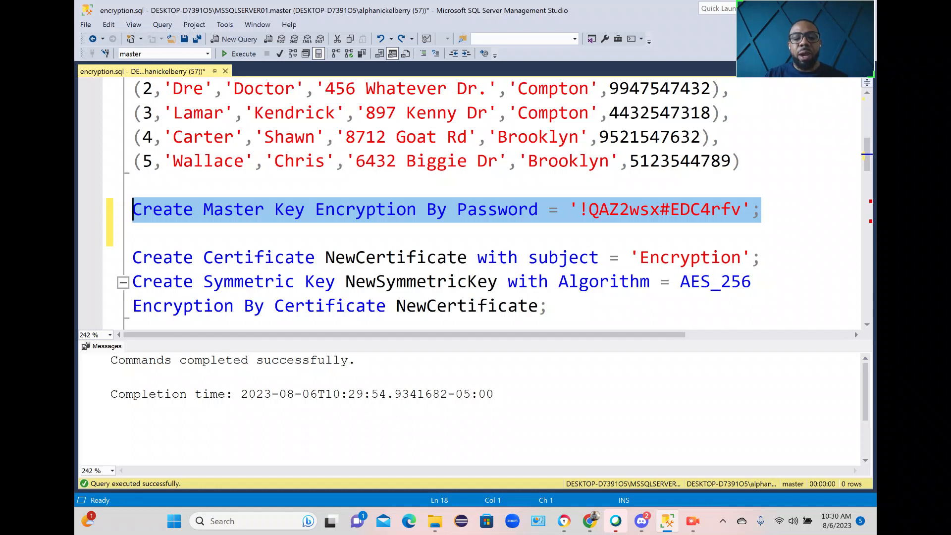
left_click_drag(132, 257, 546, 305)
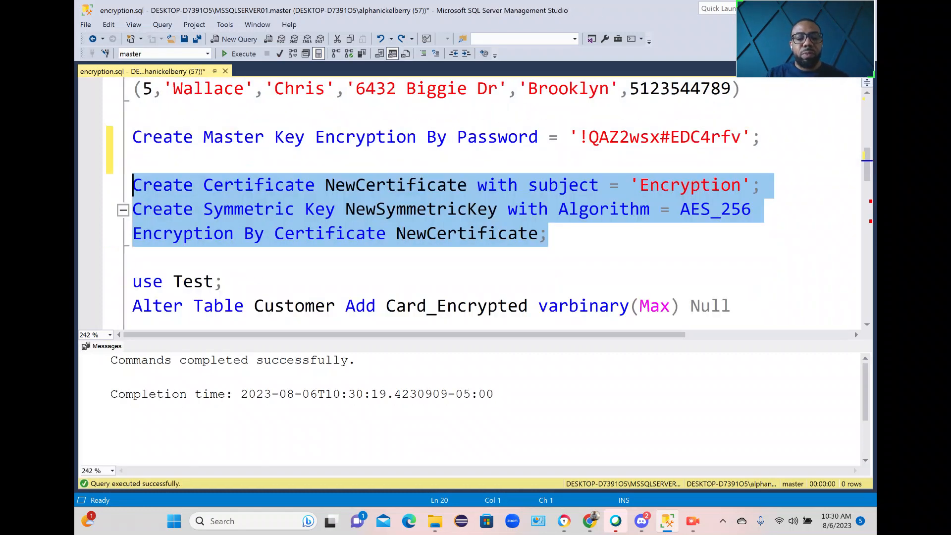
Run the ALTER TABLE adding Card_Encrypted and relist Customer showing NULL in every row.
scroll("down", 3)
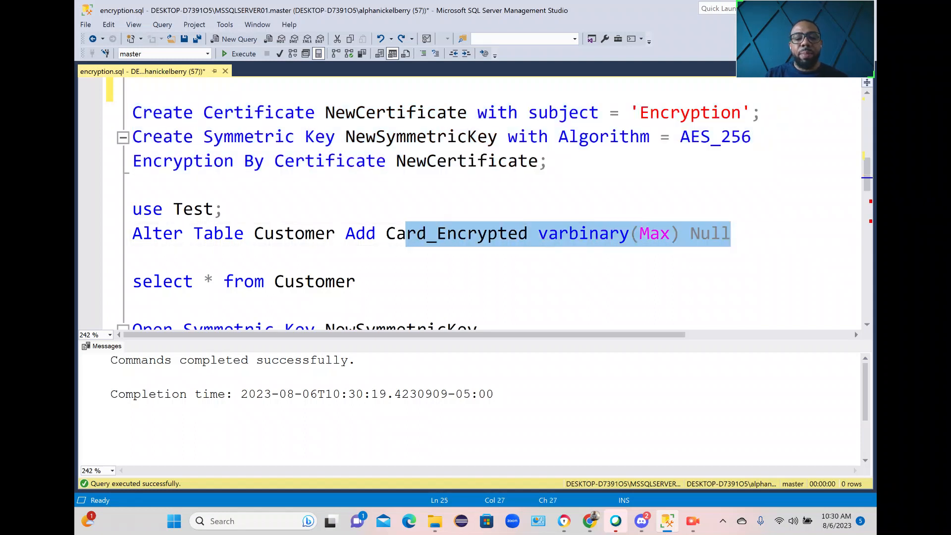
left_click(244, 54)
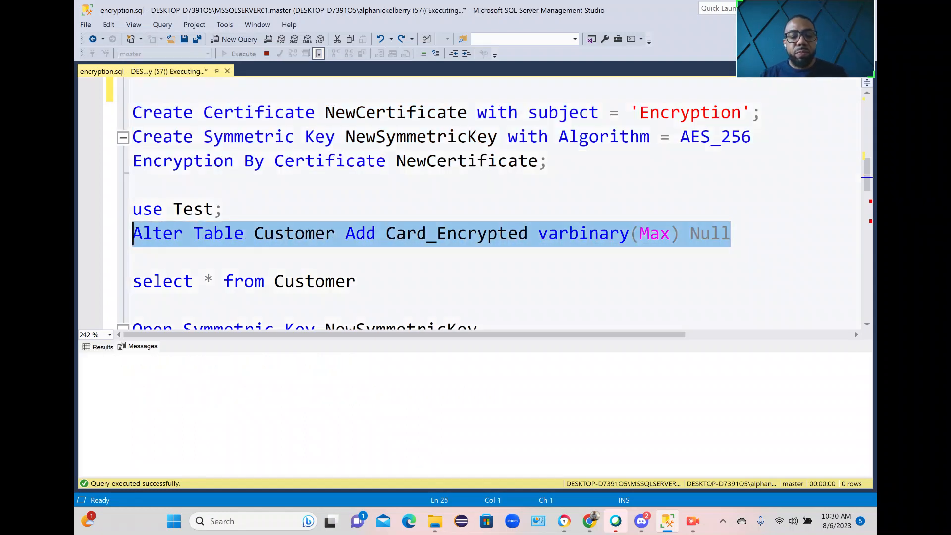
left_click(244, 54)
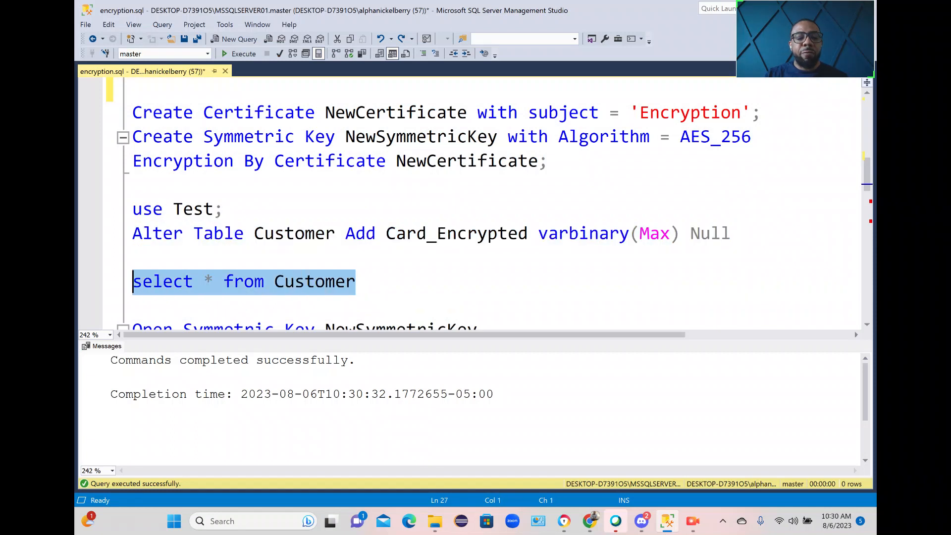
left_click(244, 53)
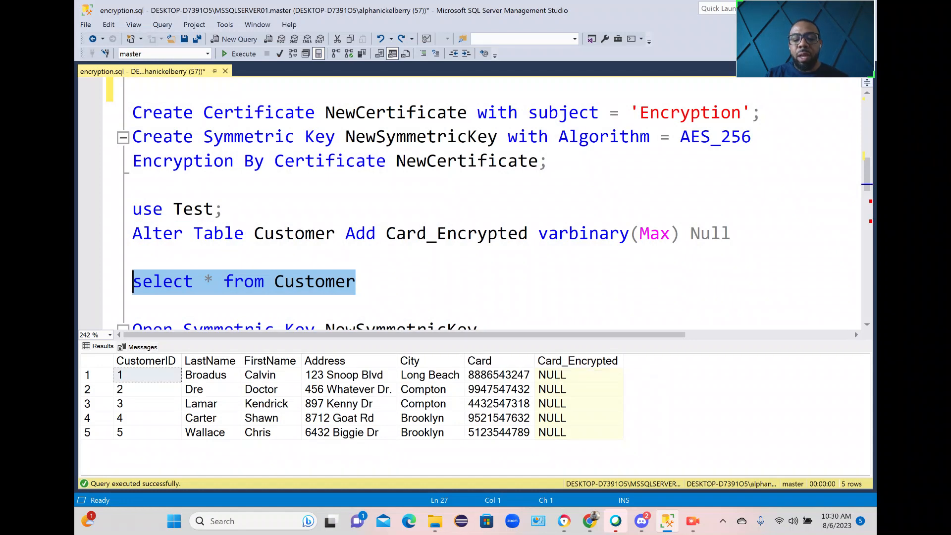
scroll("down", 3)
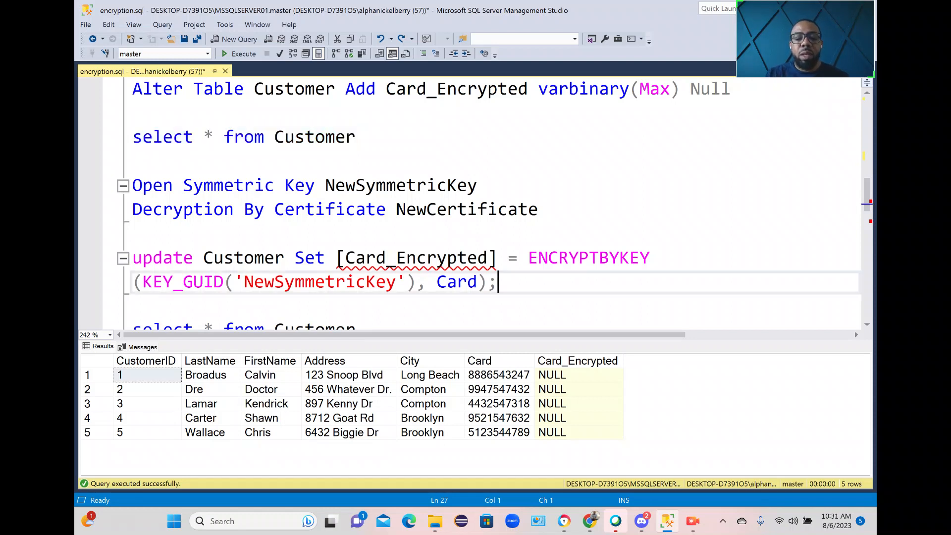
Run OPEN SYMMETRIC KEY with the ENCRYPTBYKEY update filling Card_Encrypted for all five rows.
left_click_drag(132, 186, 496, 283)
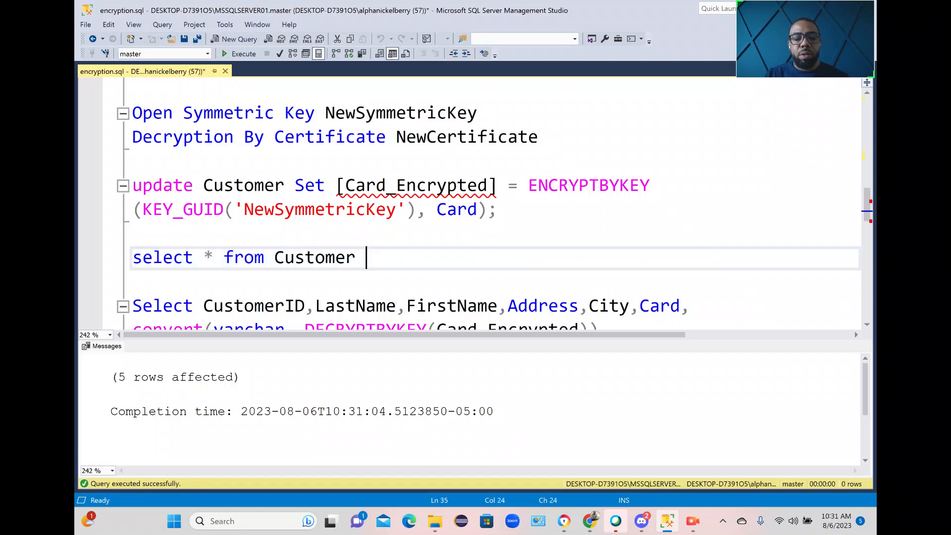
left_click(241, 54)
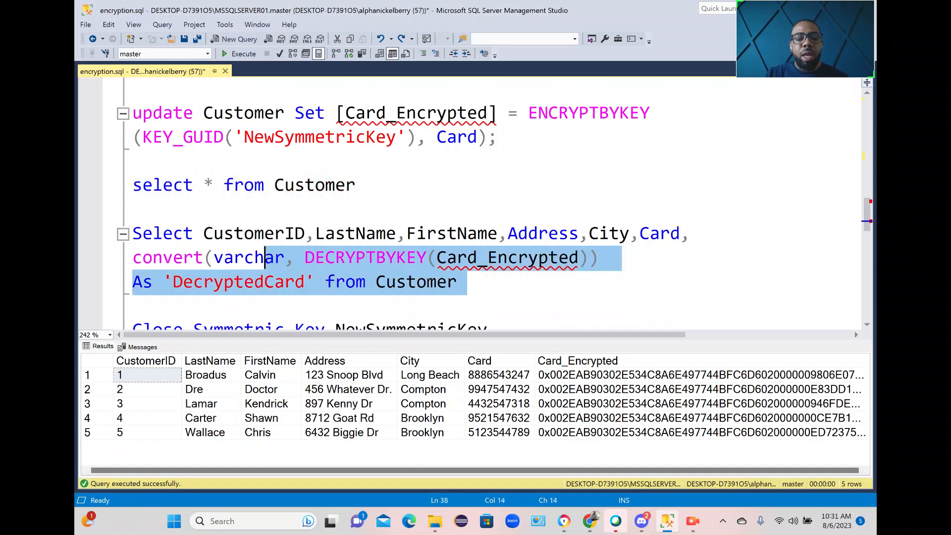
Run the DECRYPTBYKEY select returning DecryptedCard, then select CLOSE SYMMETRIC KEY.
left_click(239, 53)
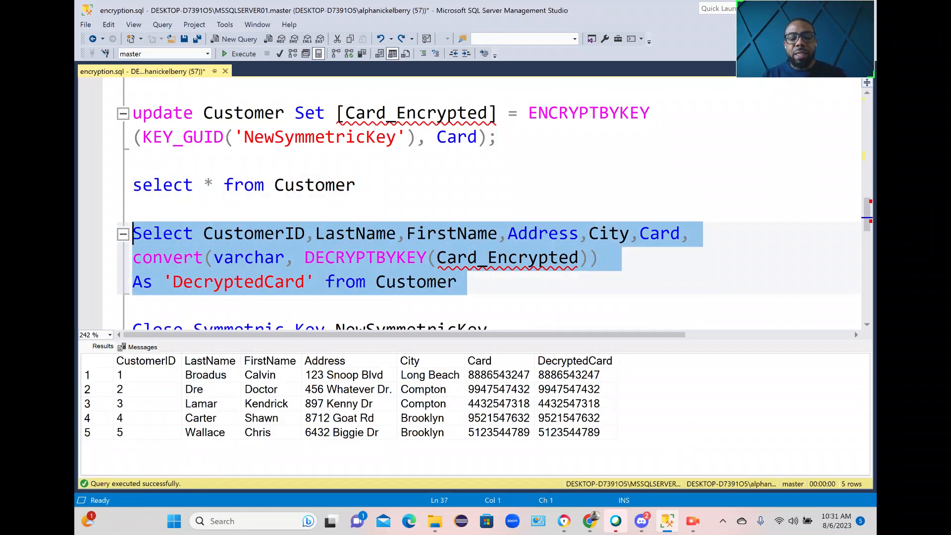
left_click(147, 374)
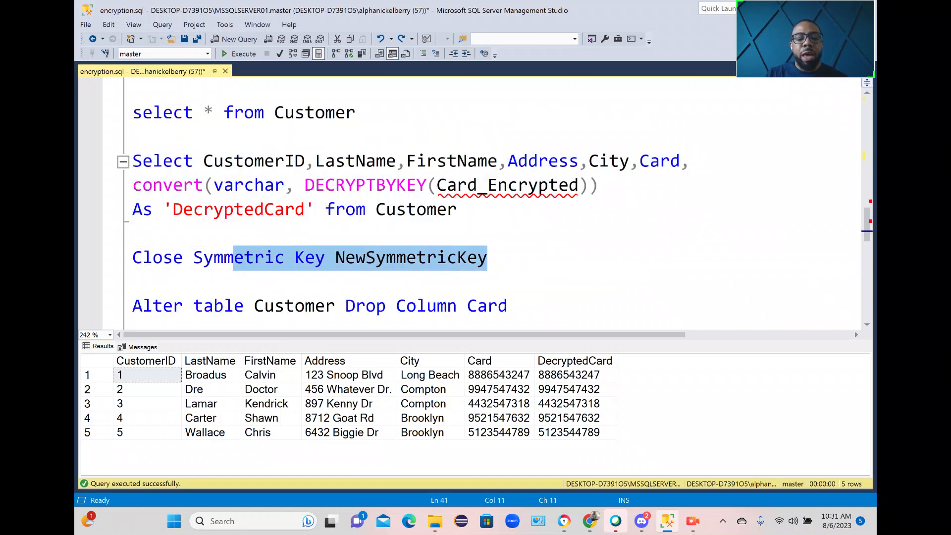
Close the key, drop the plain Card column, rename Card_Encrypted to Card and relist Customer.
left_click(243, 54)
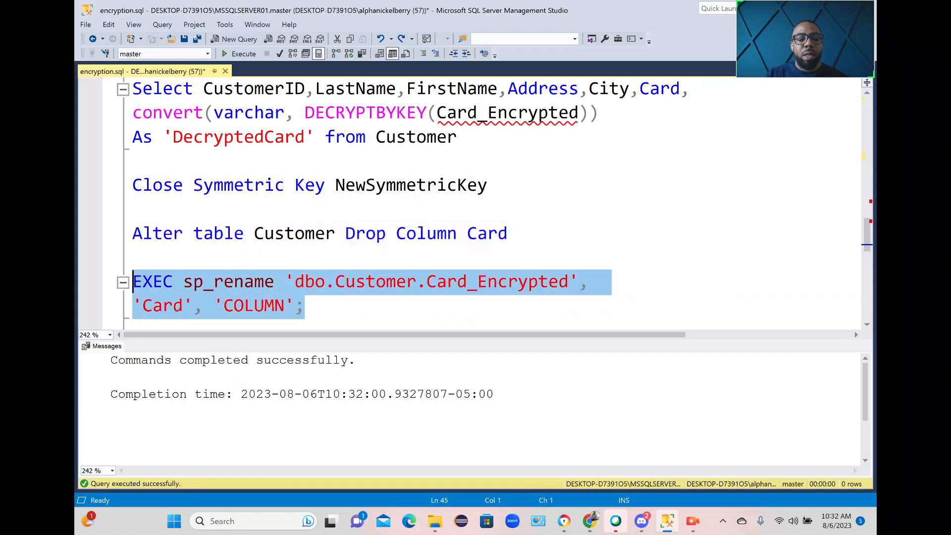
left_click(239, 53)
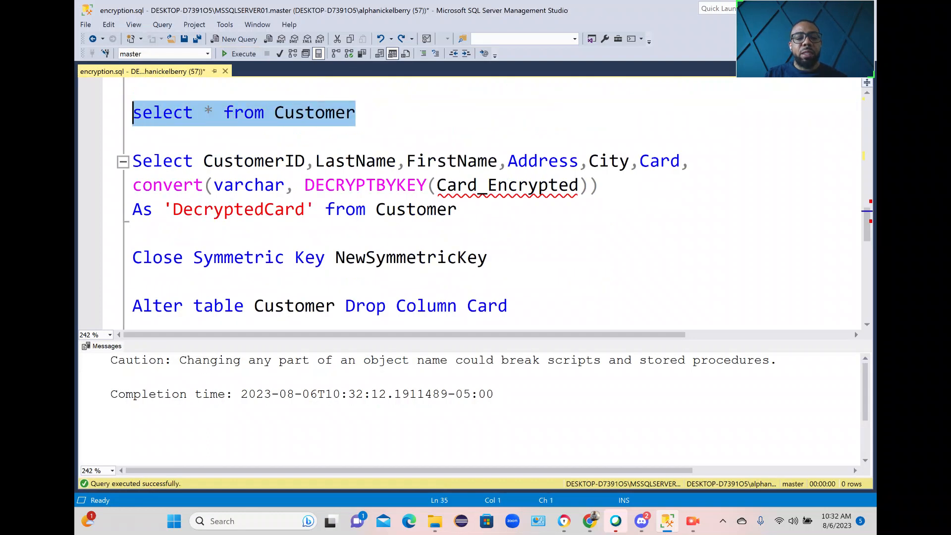
left_click(239, 54)
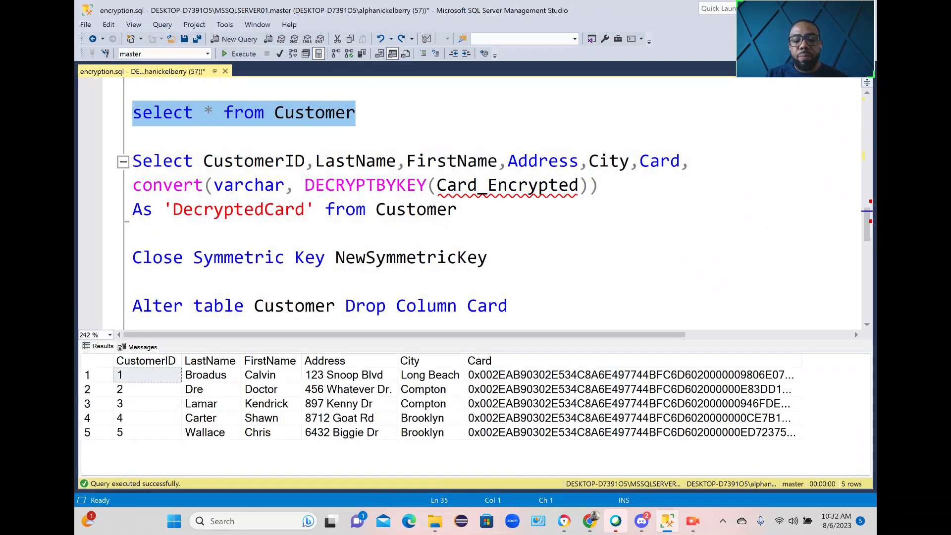